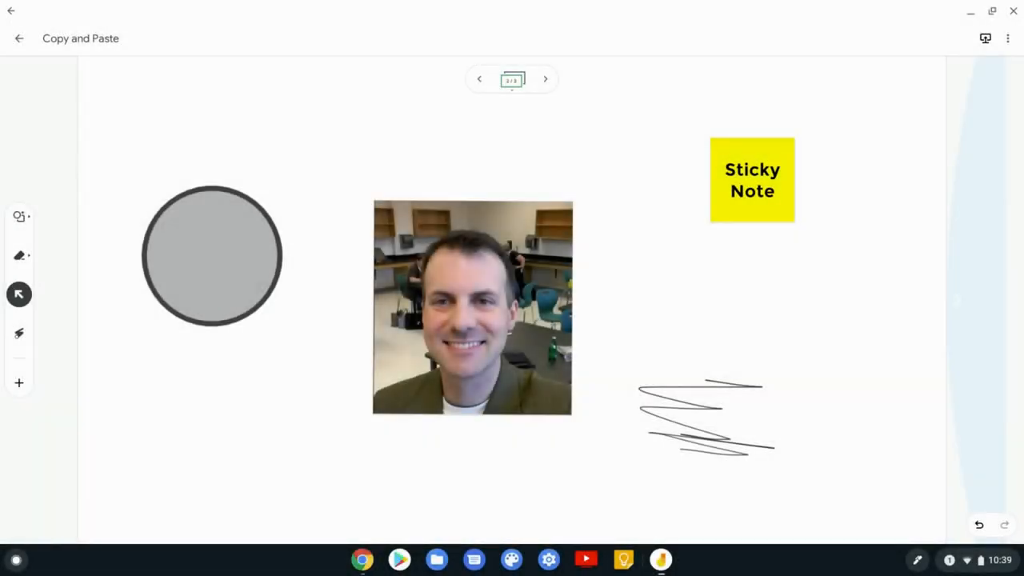
Enter ChromeOS Overview to see the Jamboard app and Chrome windows together.
click(684, 305)
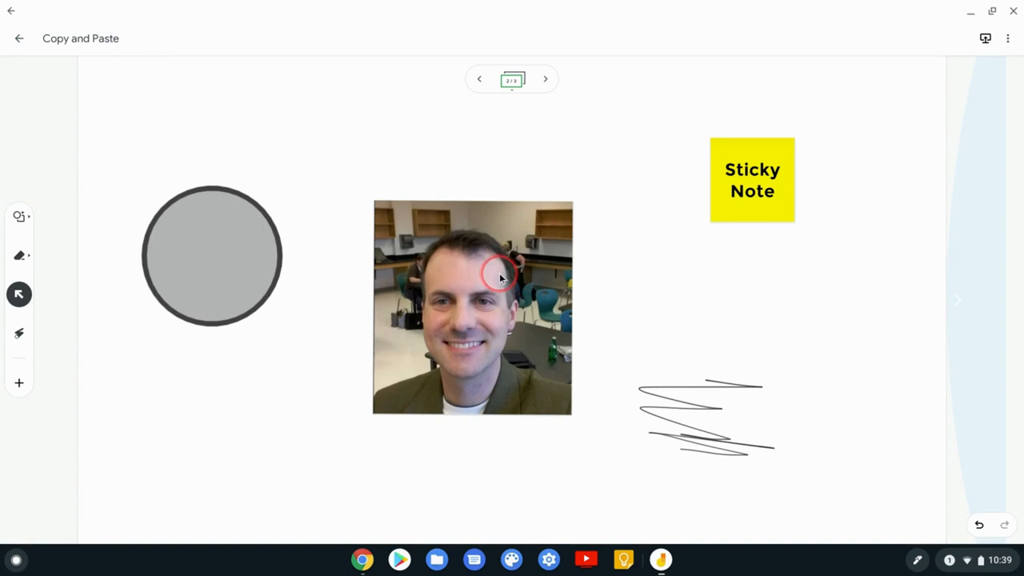
mouse_move(653, 508)
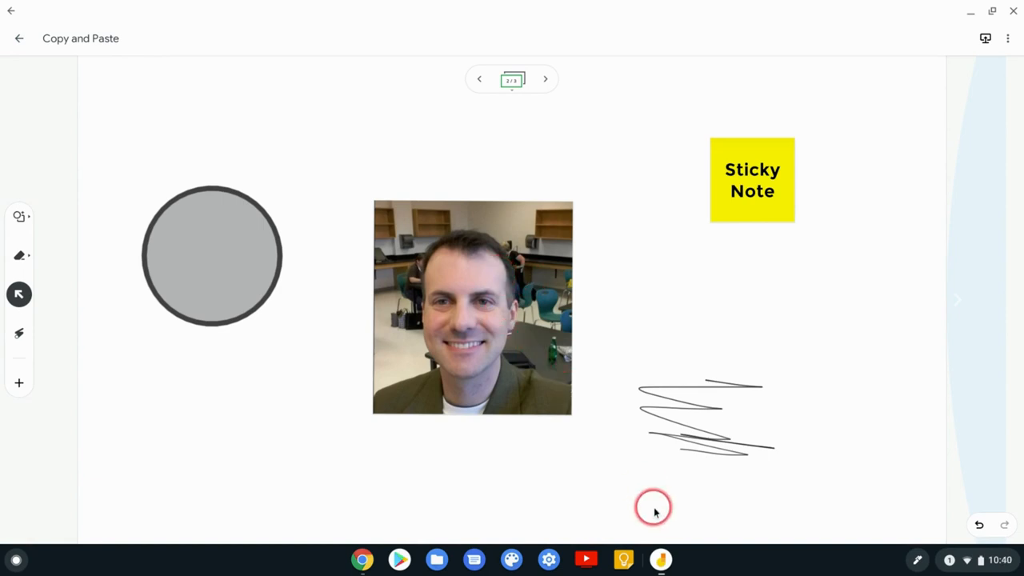
mouse_move(640, 471)
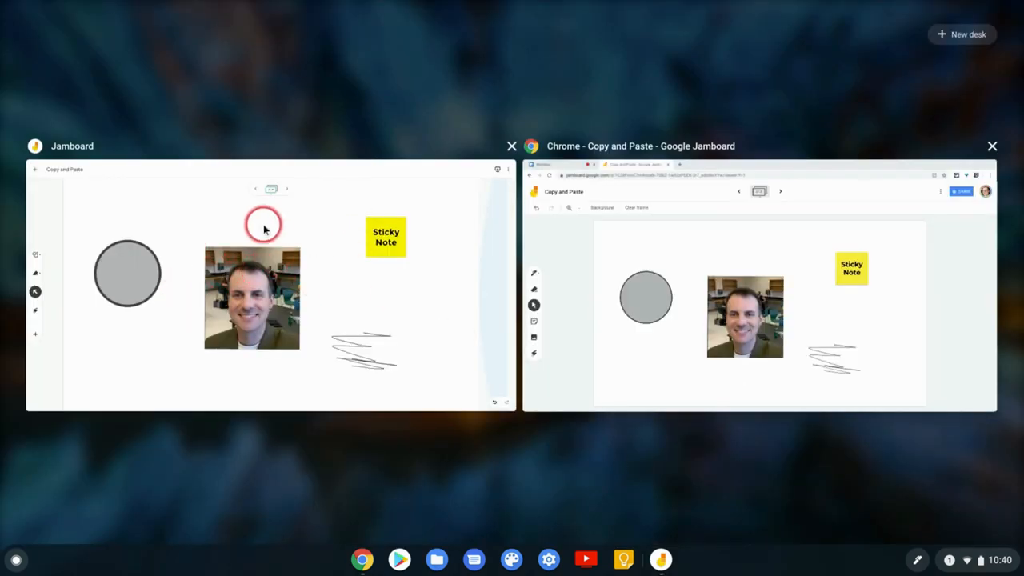
mouse_move(684, 284)
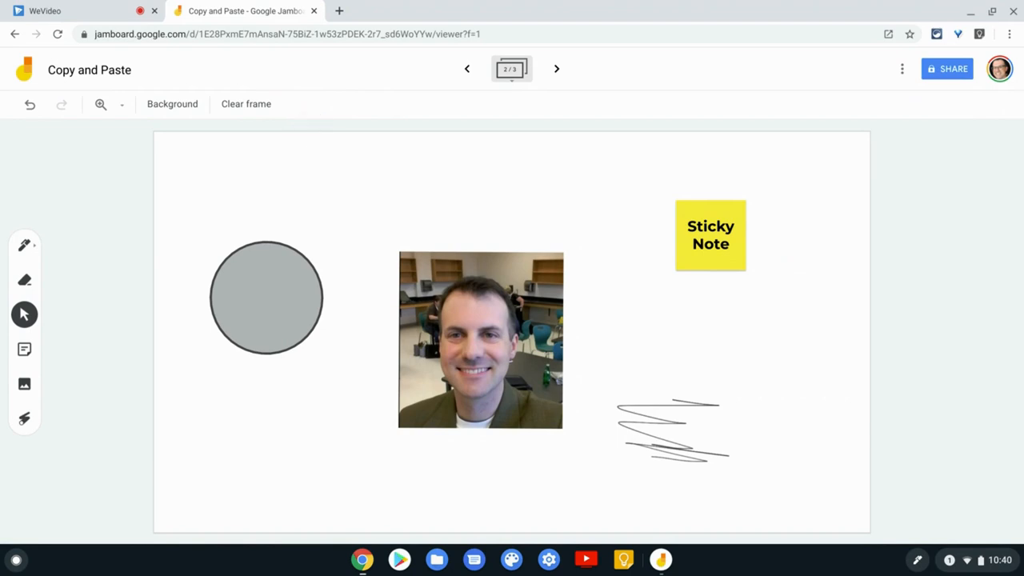
Select the photo on frame 2 of the Copy and Paste board.
click(266, 297)
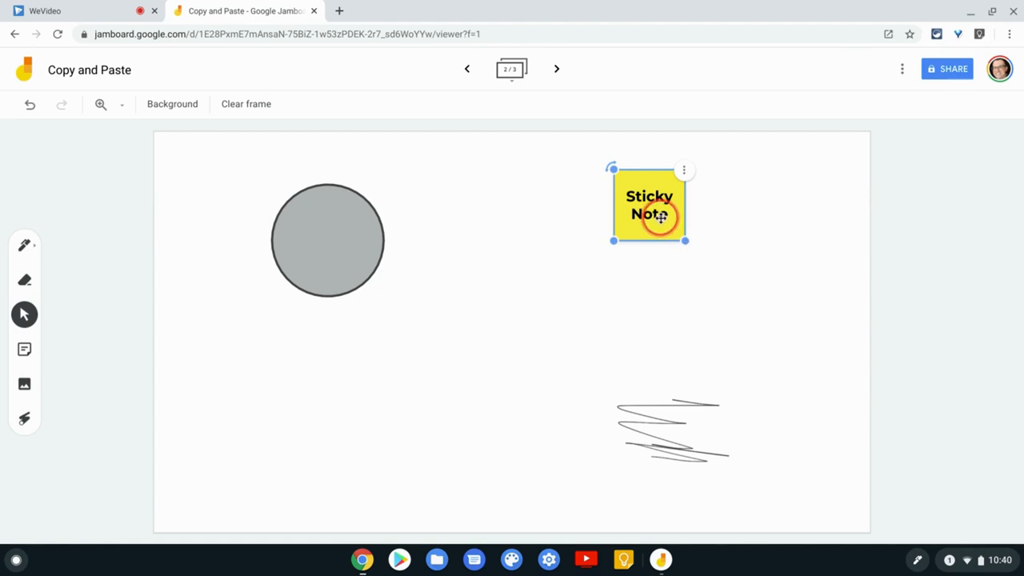
Copy the sticky note onto frame 3, then paste the cut photo back on frame 2.
right_click(656, 216)
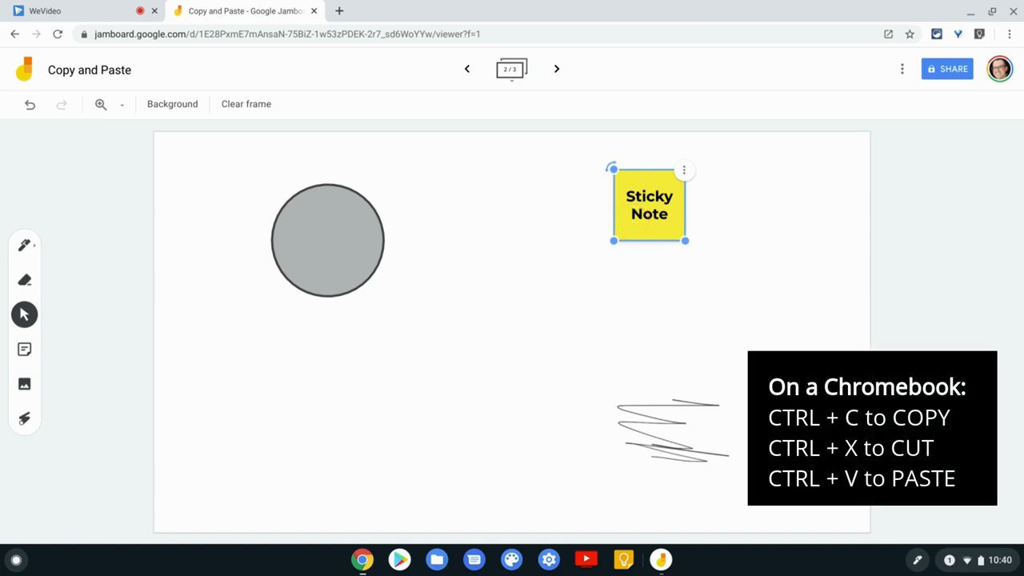
click(557, 69)
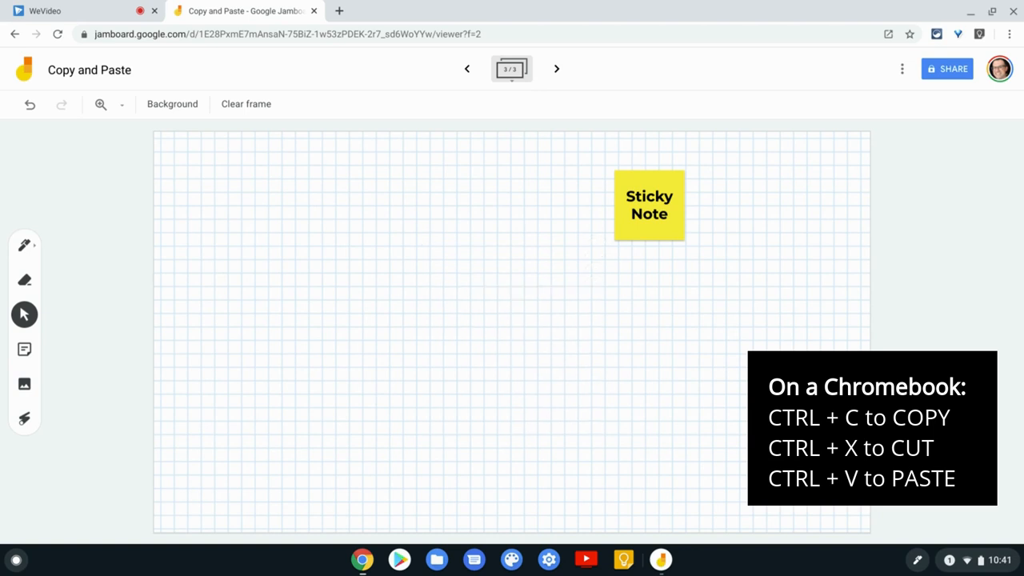
click(468, 68)
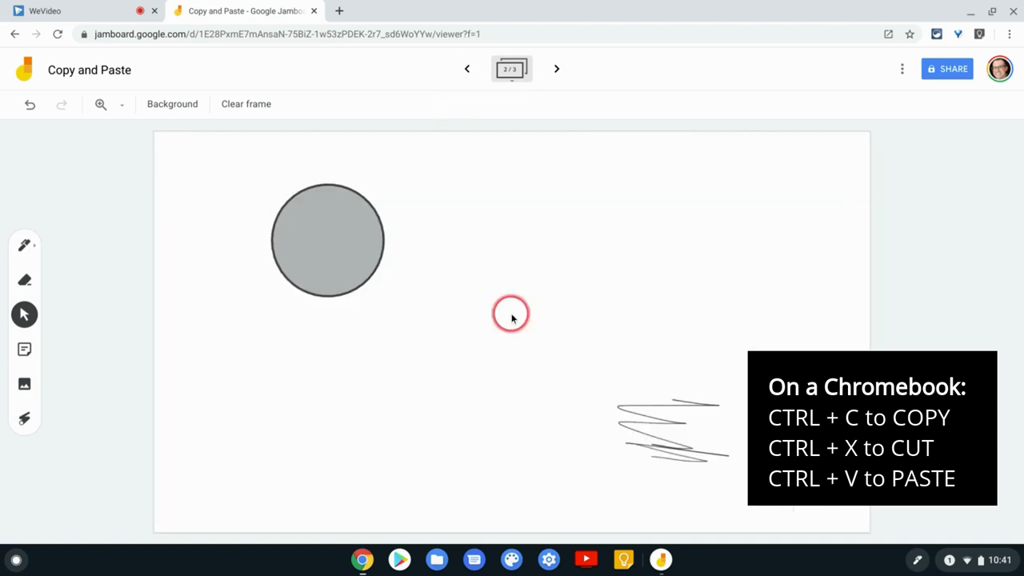
key(ctrl+v)
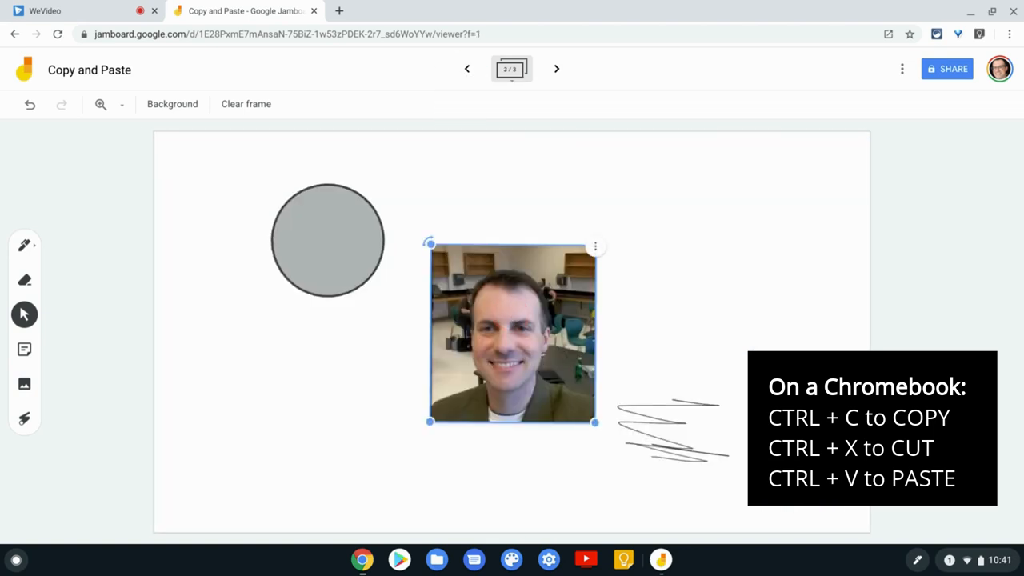